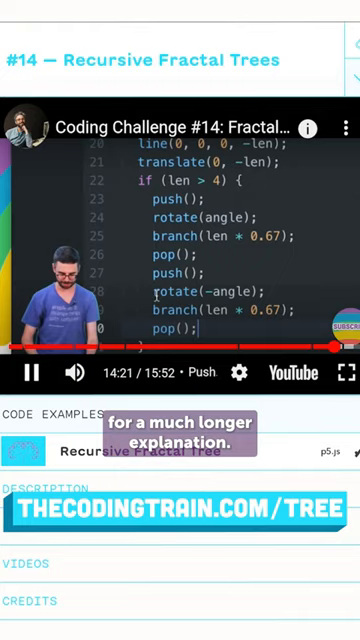
{"action": "scroll", "scroll_direction": "down", "scroll_amount": 3}
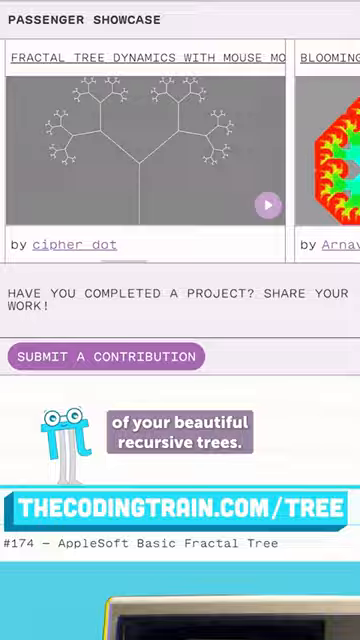